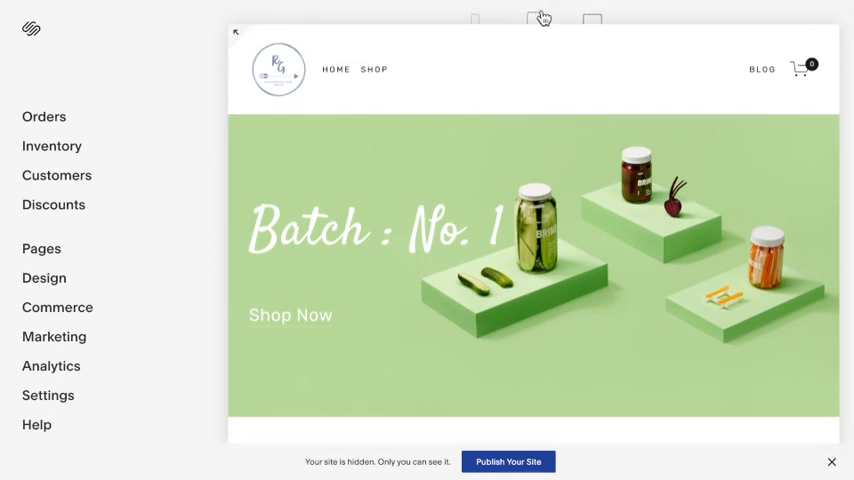
Step: Switch the site preview to the phone layout showing the pickle shop homepage
click(474, 20)
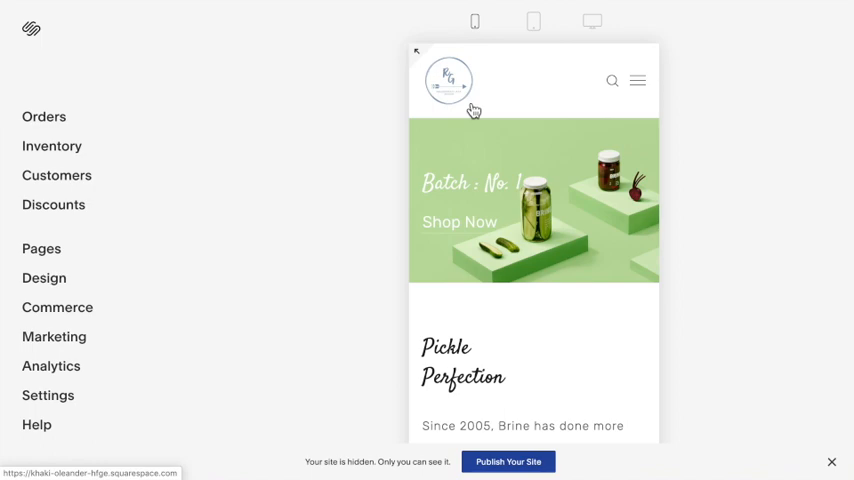
mouse_move(44, 278)
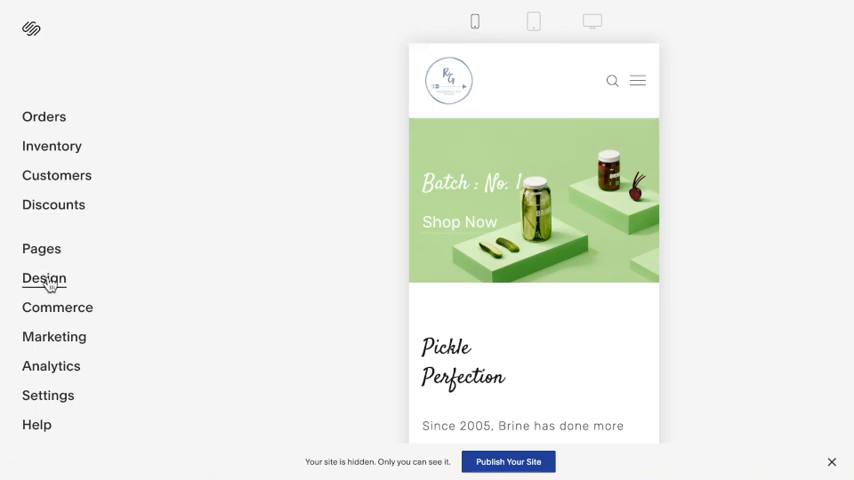
Step: Review the mobile branding logo Position options in Site Styles, leaving it at Top Left
click(44, 278)
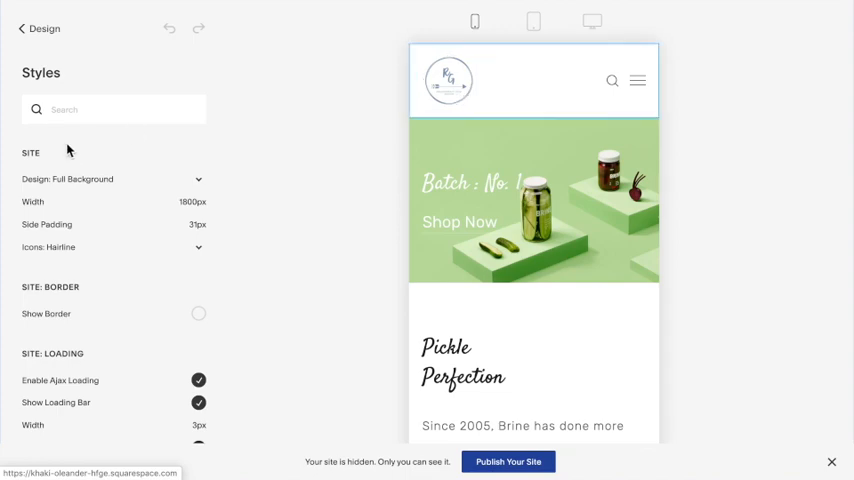
click(448, 80)
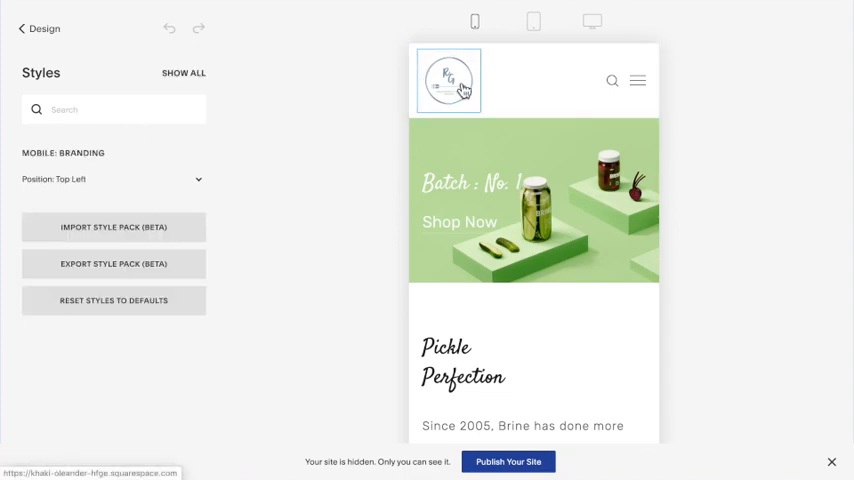
click(112, 180)
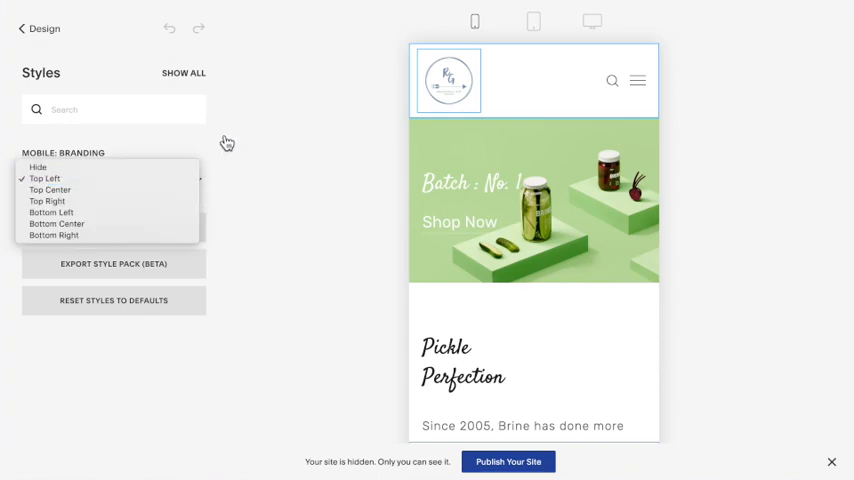
click(44, 180)
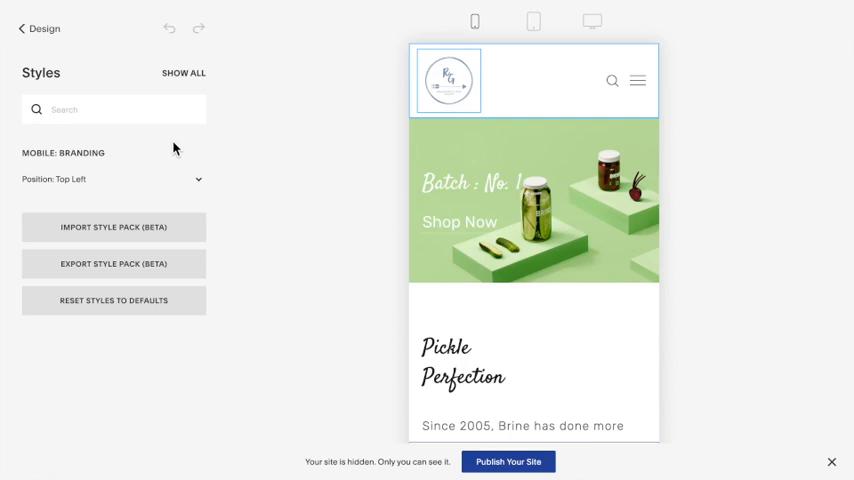
mouse_move(108, 156)
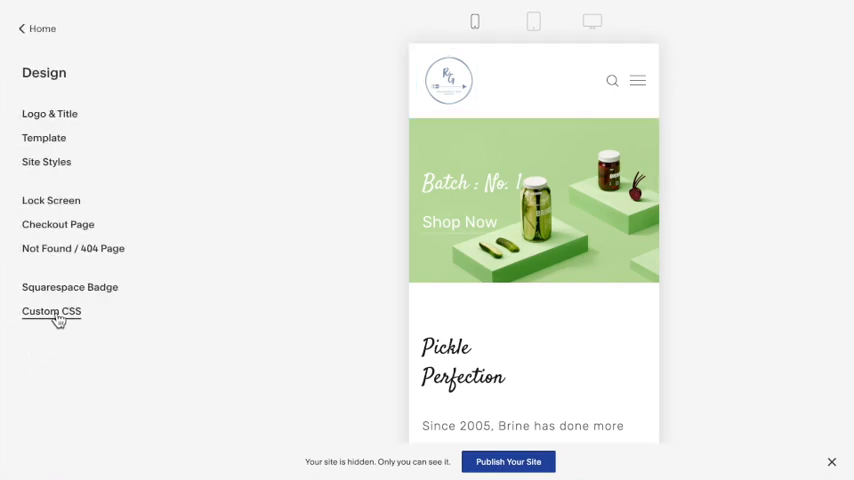
Step: Add a .Mobile-bar-branding-logo width rule with !important in the Custom CSS editor
click(52, 312)
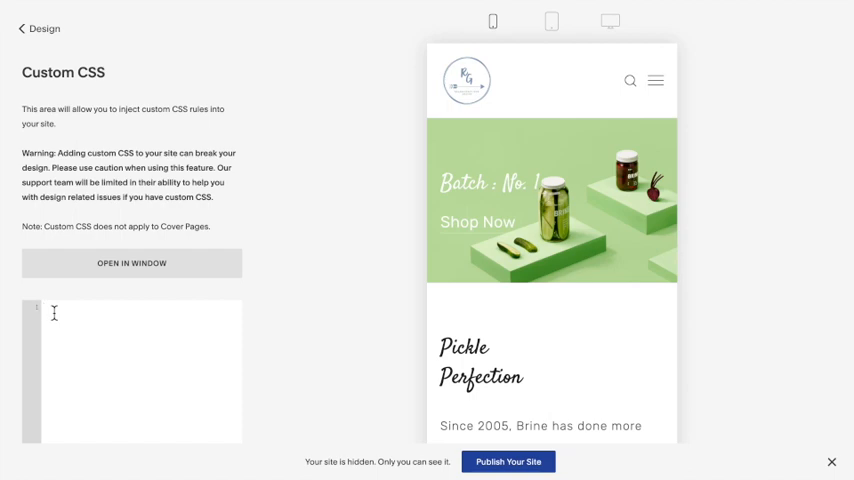
click(48, 310)
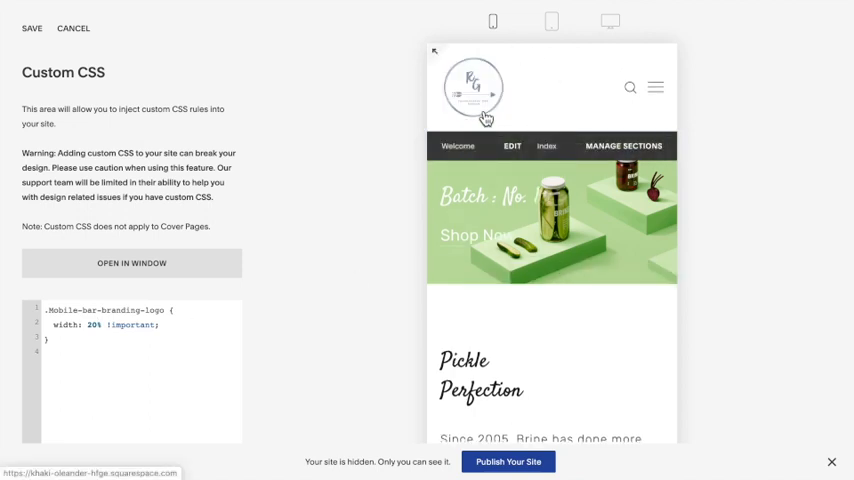
mouse_move(396, 160)
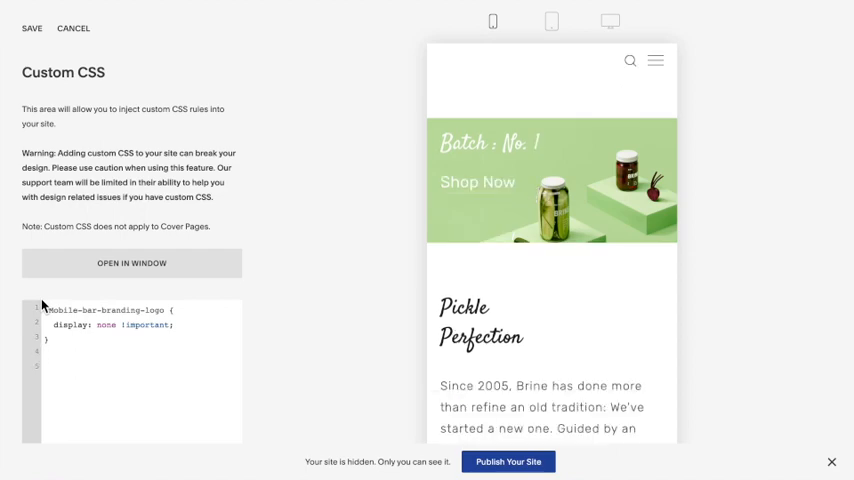
Step: Check the desktop and phone previews after setting display: none !important on the mobile logo
click(552, 20)
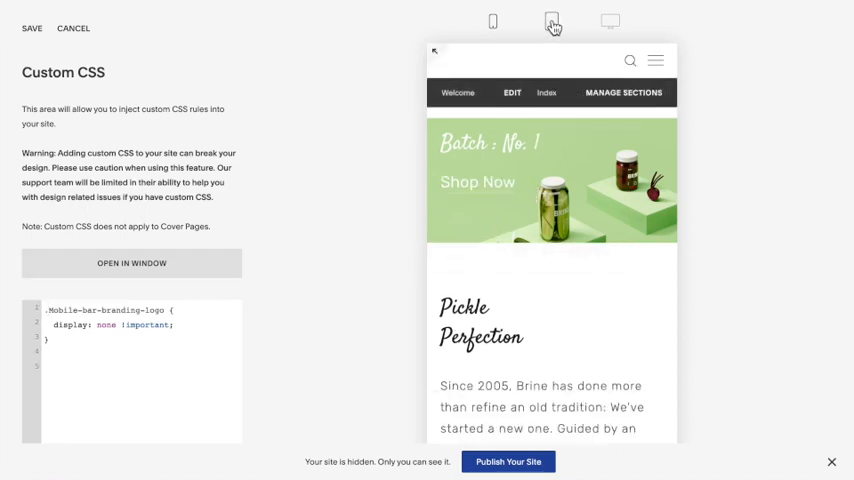
click(492, 20)
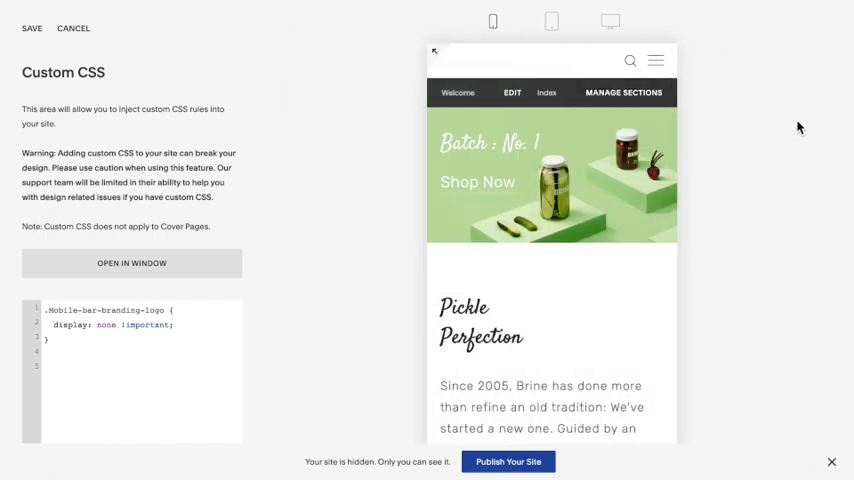
mouse_move(578, 184)
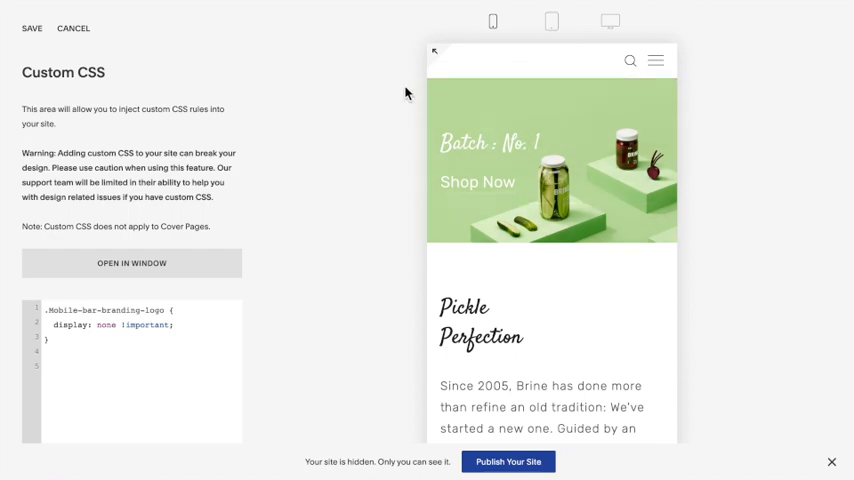
click(552, 20)
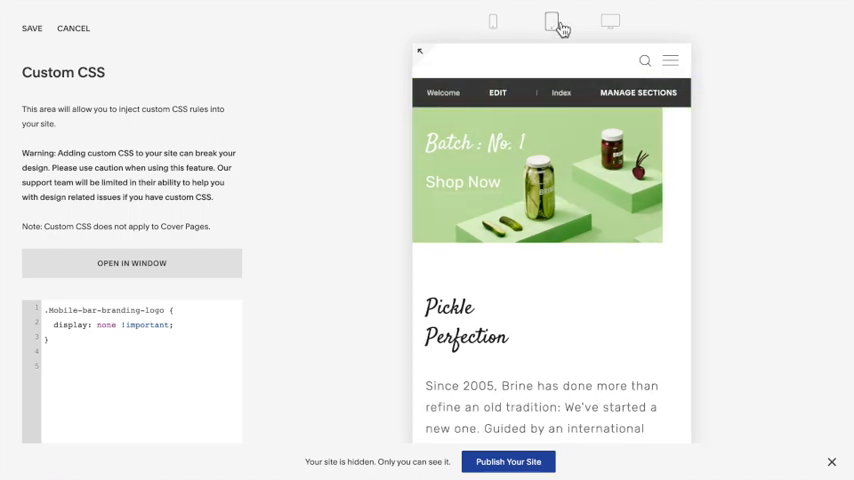
click(610, 22)
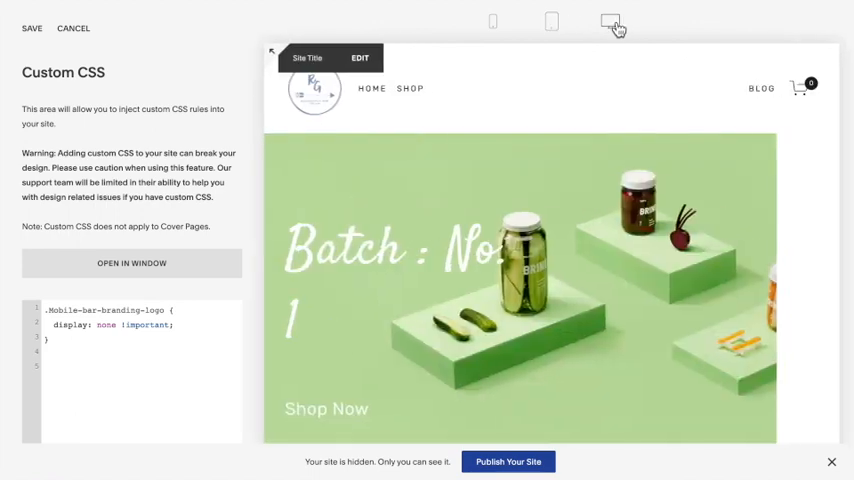
click(612, 22)
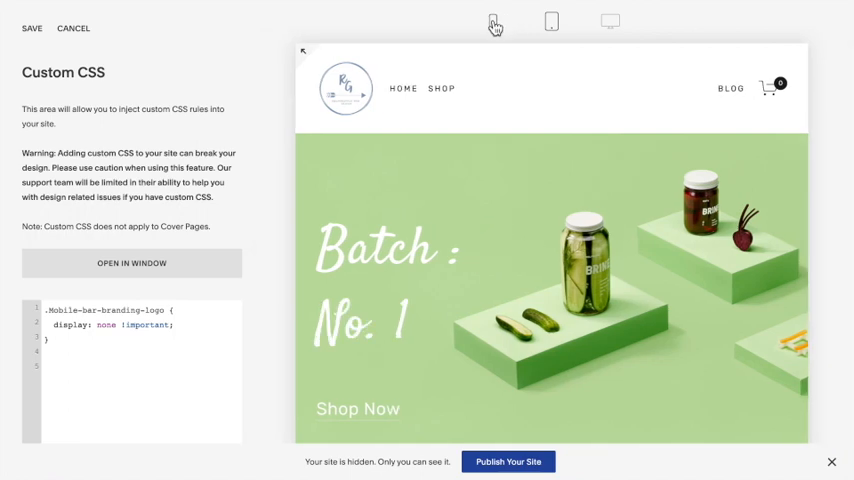
click(492, 20)
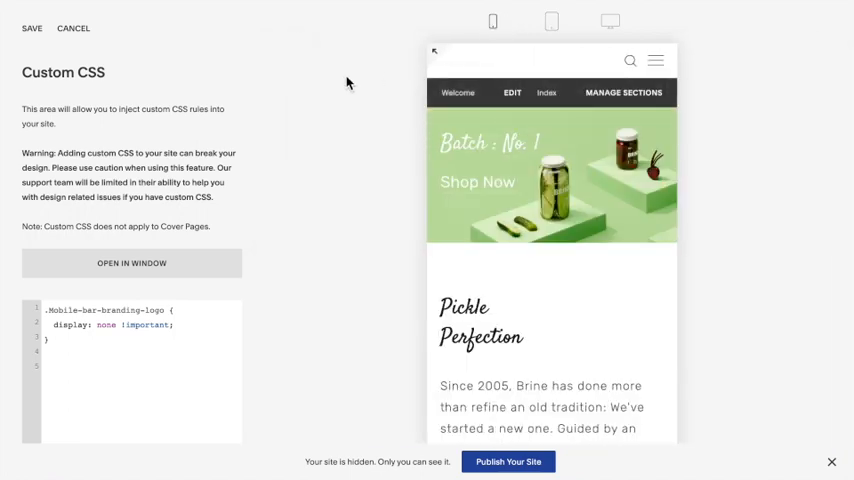